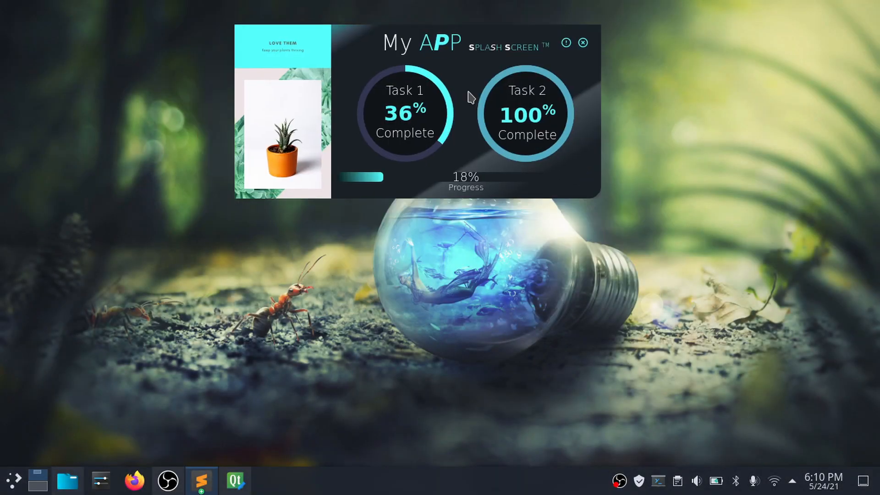
Advance the desktop to the next wallpaper image twice behind the running splash screen.
right_click(561, 359)
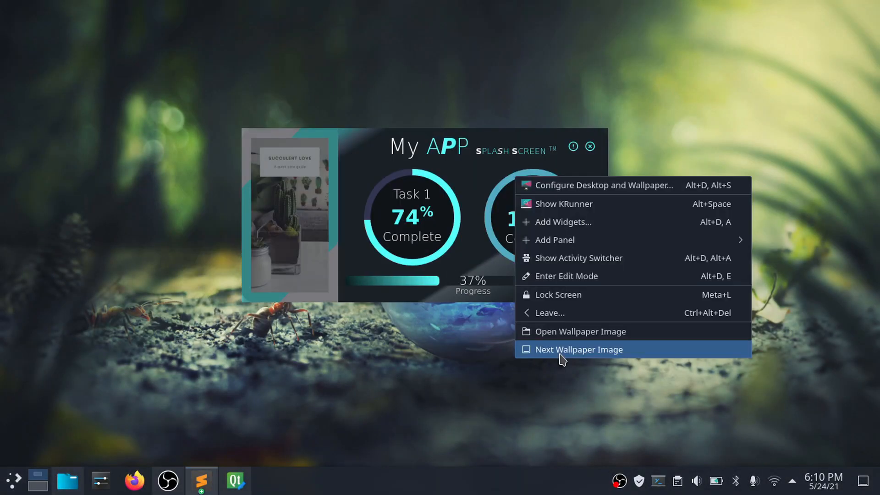
left_click(579, 349)
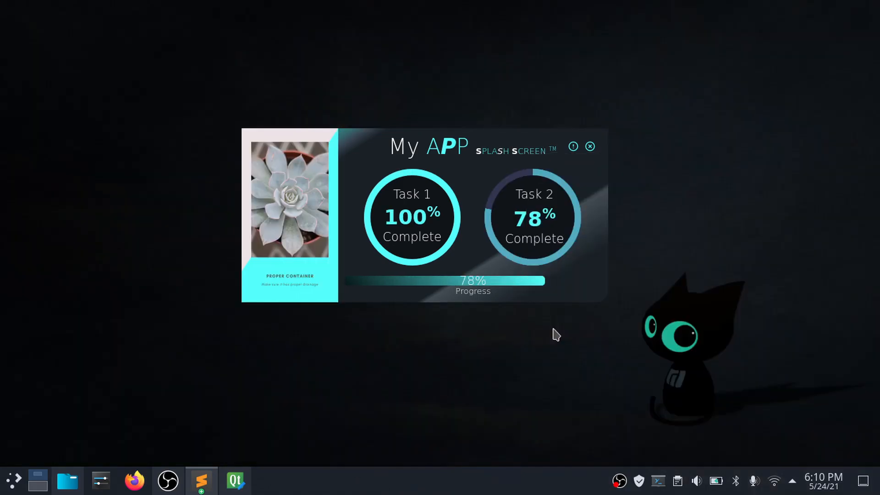
mouse_move(756, 176)
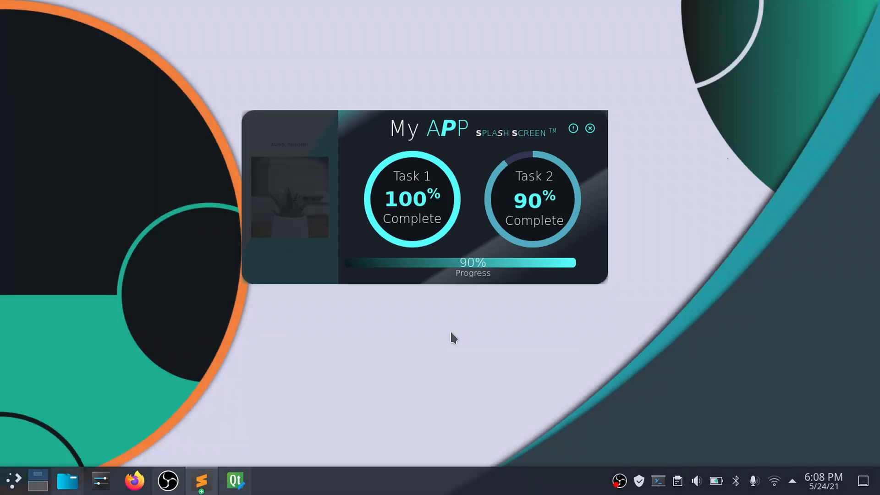
right_click(453, 338)
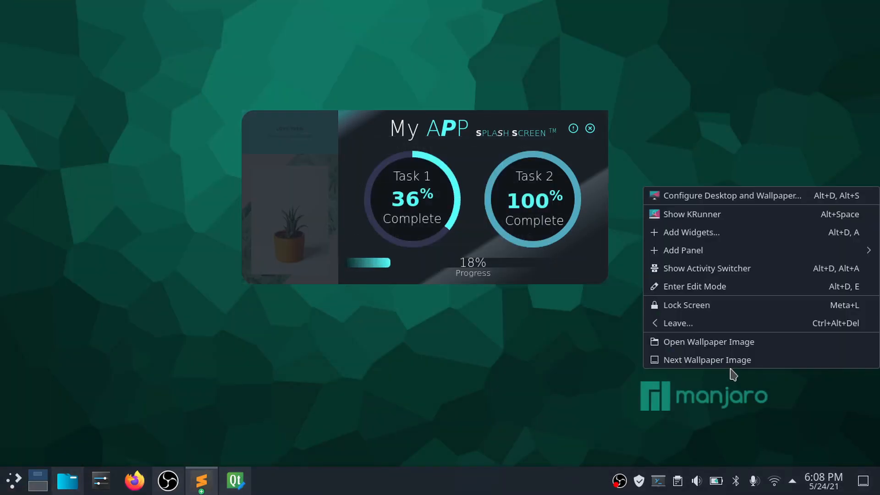
left_click(707, 360)
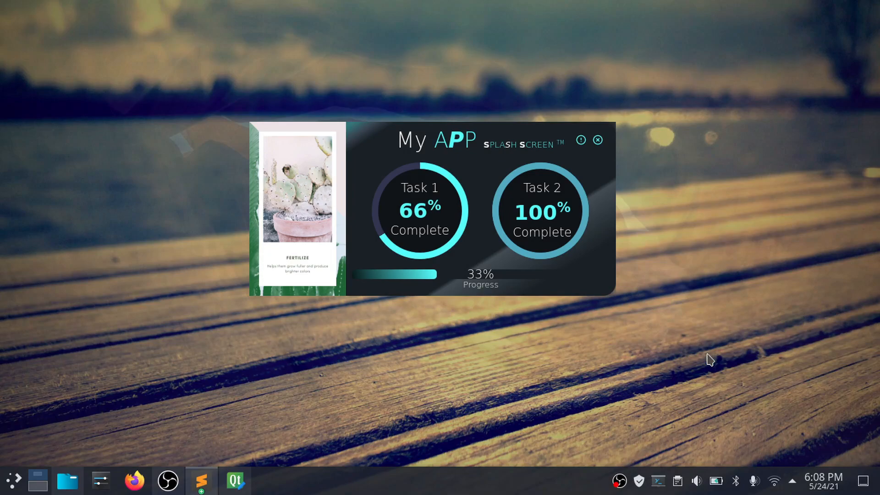
Cycle the desktop wallpaper several more times from the desktop menu, then bring up Qt Designer.
right_click(710, 361)
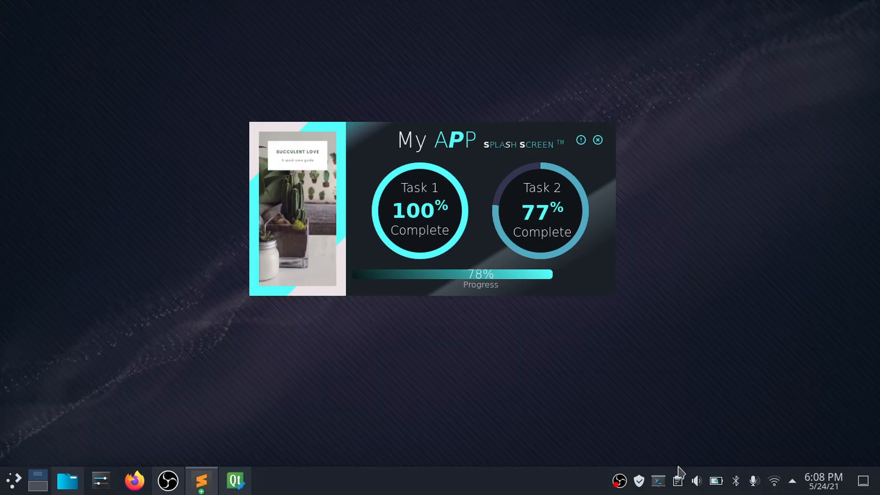
left_click(717, 480)
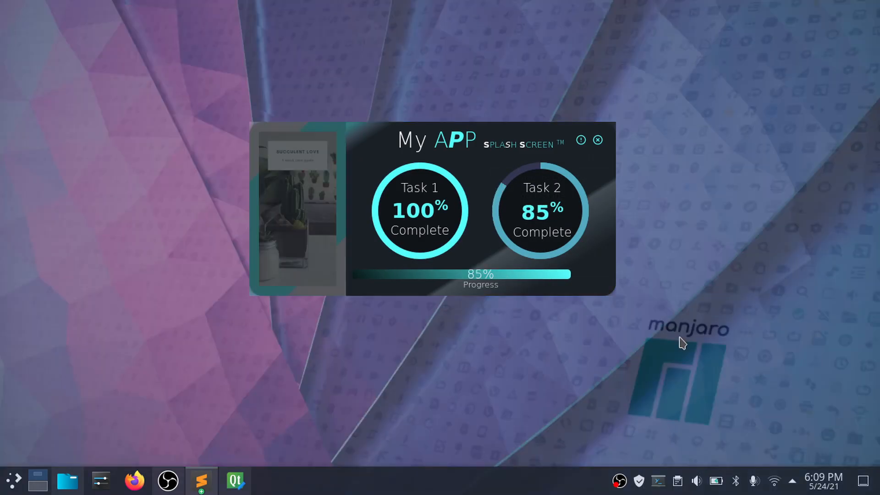
right_click(682, 343)
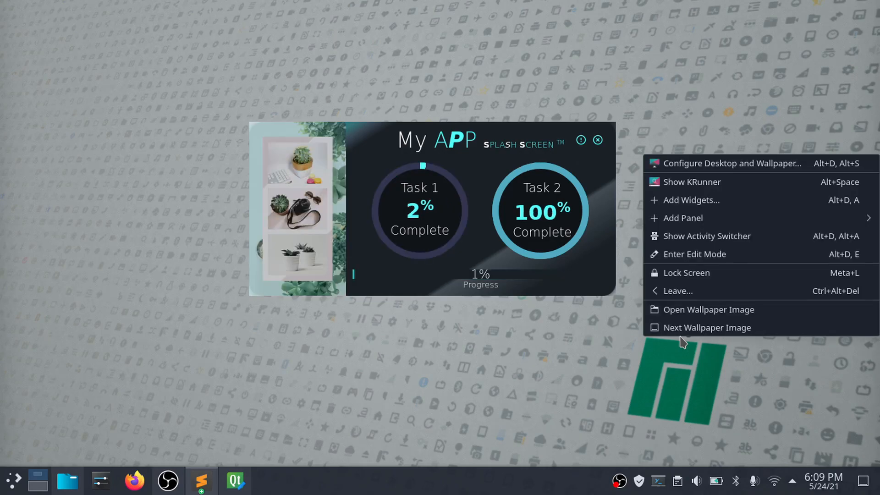
left_click(706, 327)
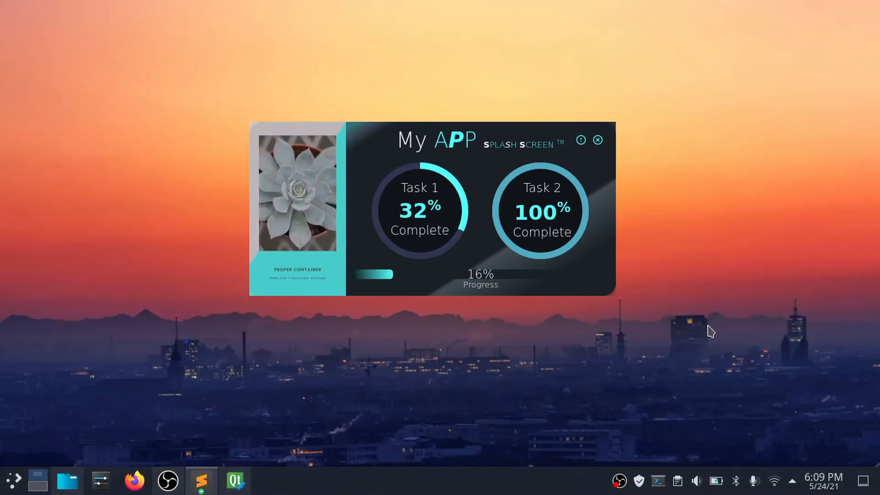
right_click(710, 331)
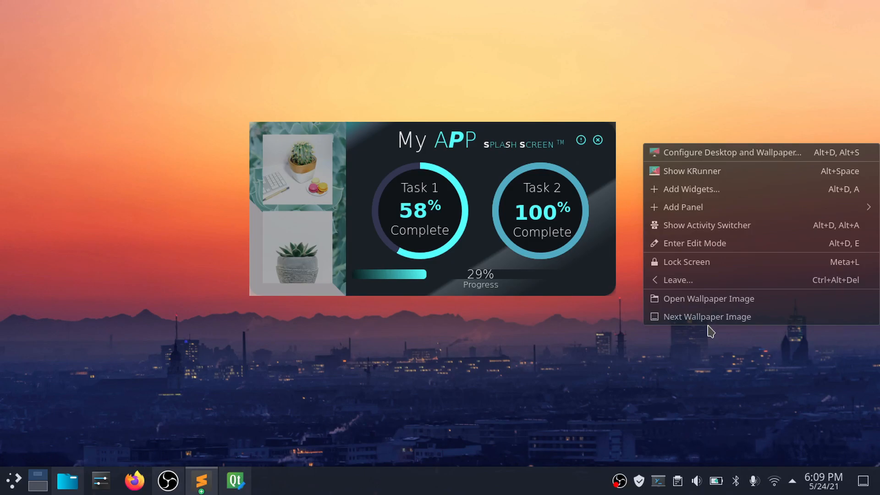
left_click(708, 317)
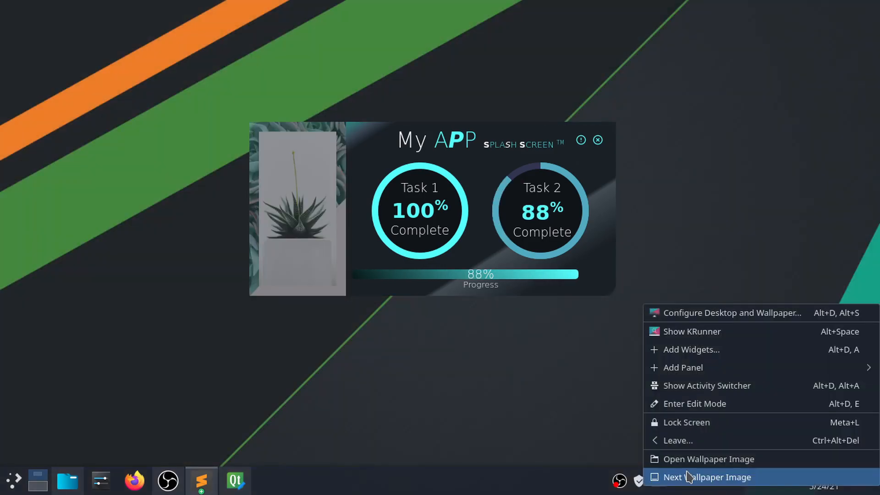
left_click(705, 476)
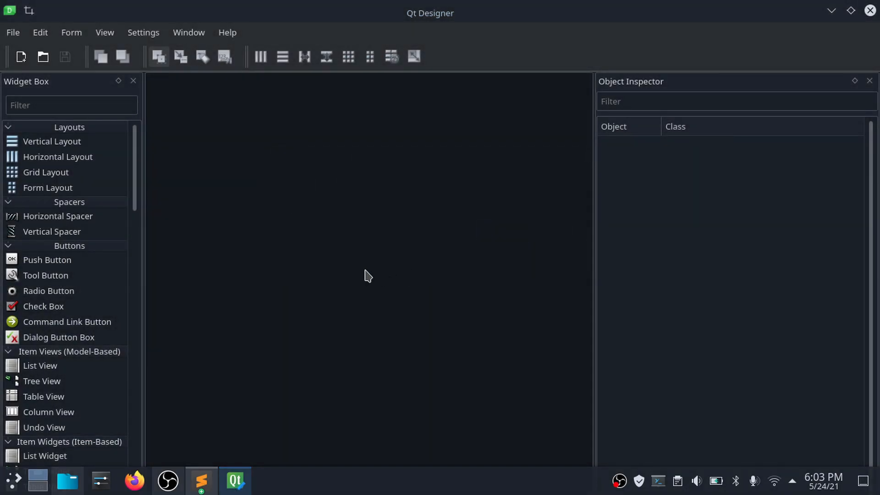
Load the interface.ui splash form and centre it in the workspace.
left_click(43, 56)
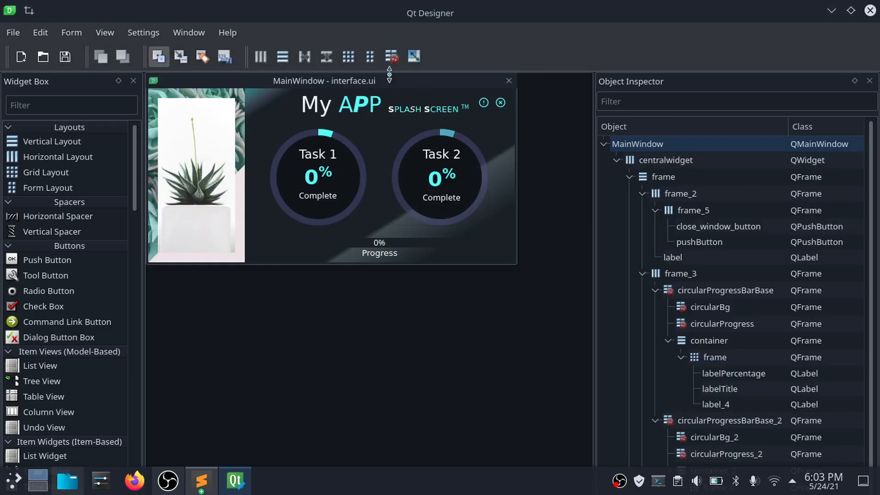
left_click_drag(324, 80, 364, 147)
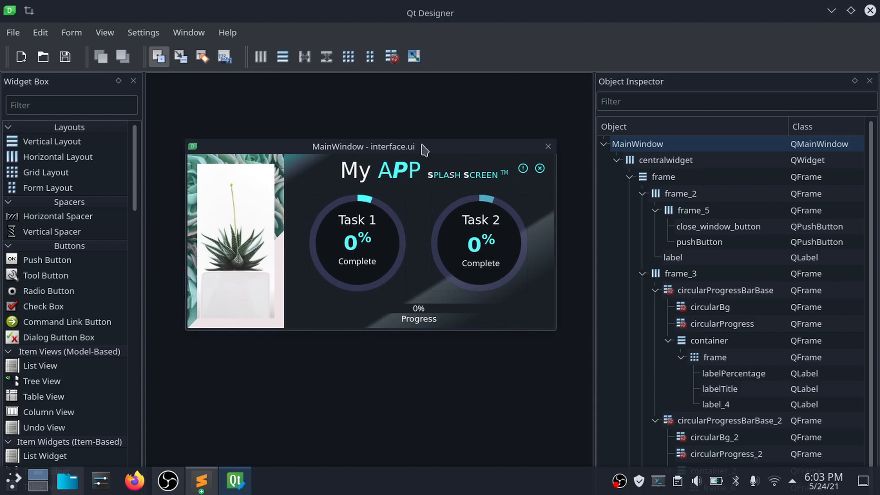
mouse_move(307, 304)
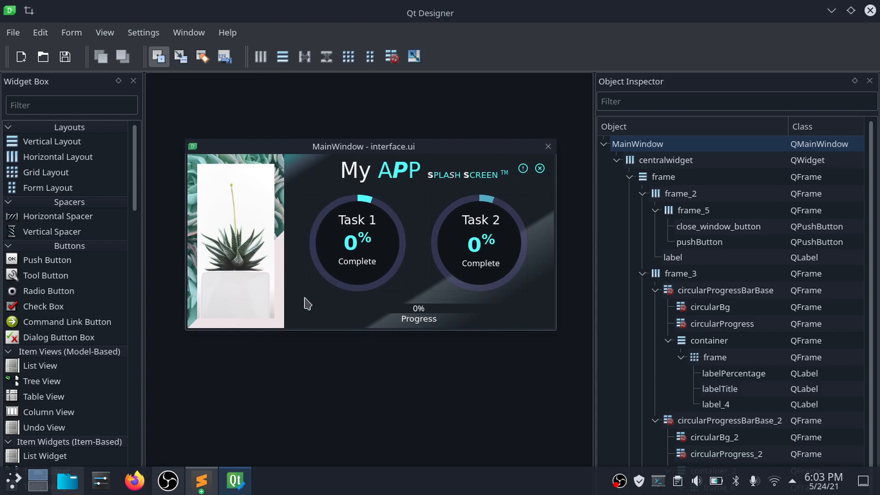
mouse_move(625, 166)
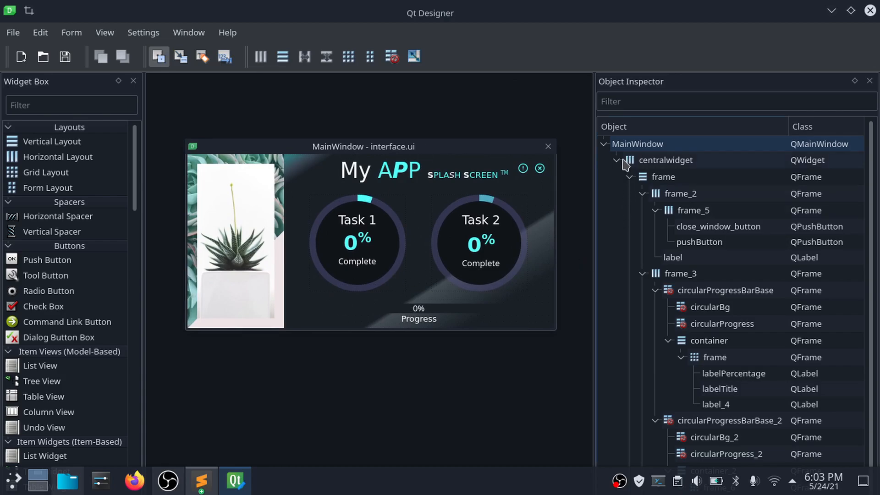
left_click(620, 159)
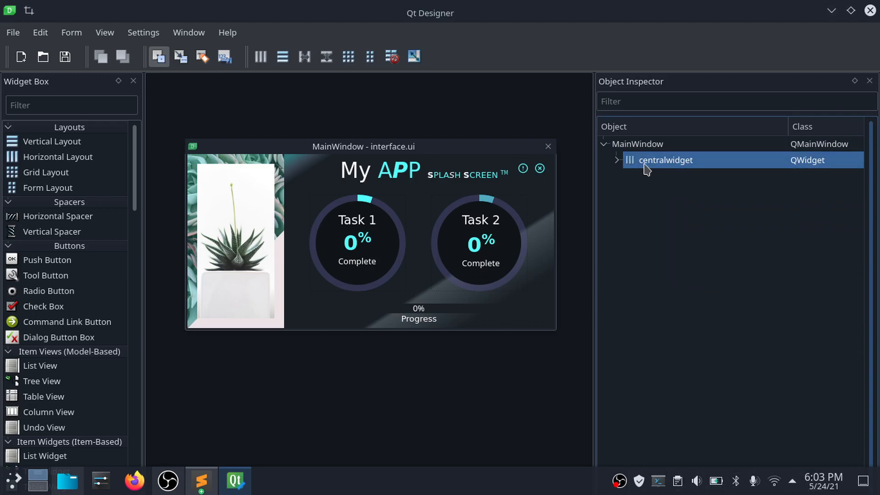
Enable the Playfair Display font rule in the centralwidget style sheet.
right_click(647, 167)
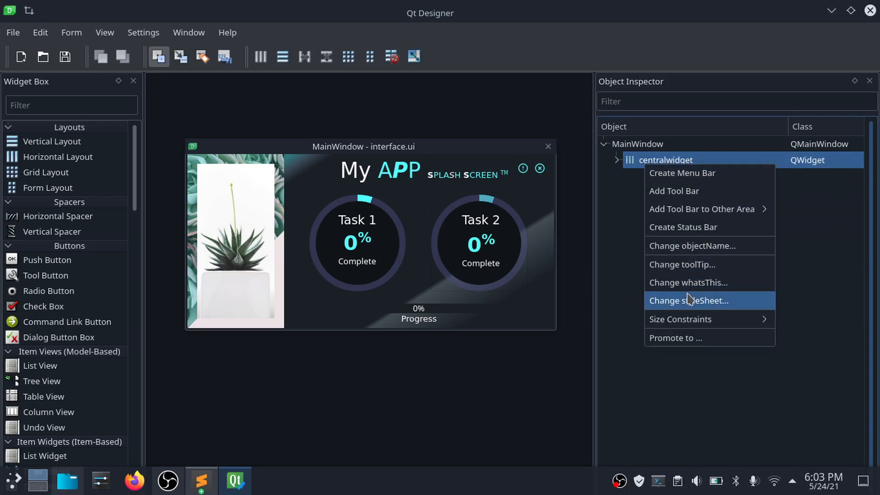
left_click(688, 299)
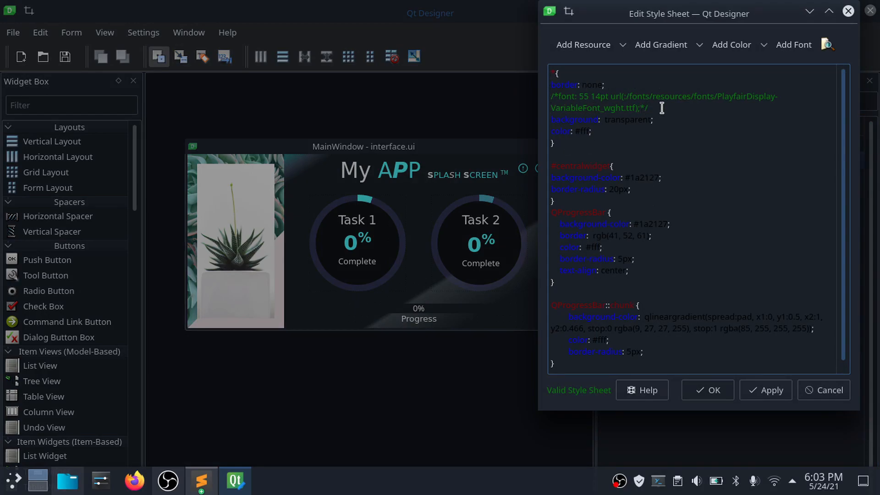
left_click_drag(552, 96, 648, 108)
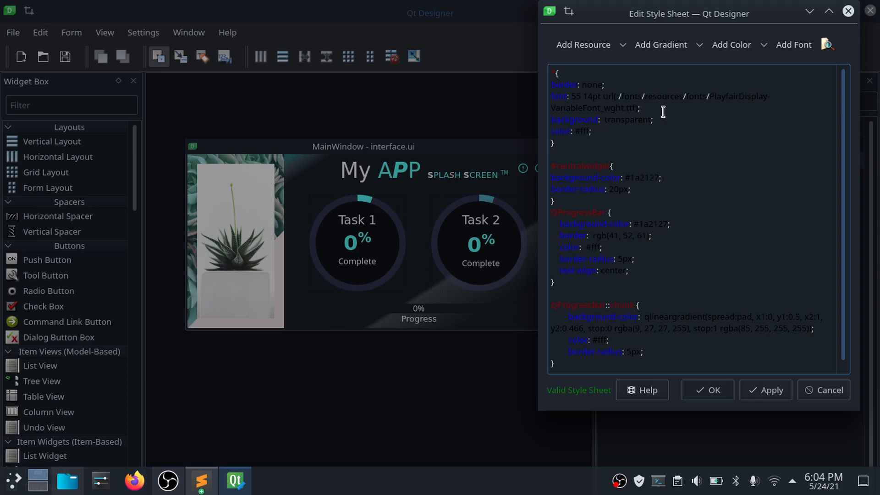
left_click_drag(551, 96, 640, 108)
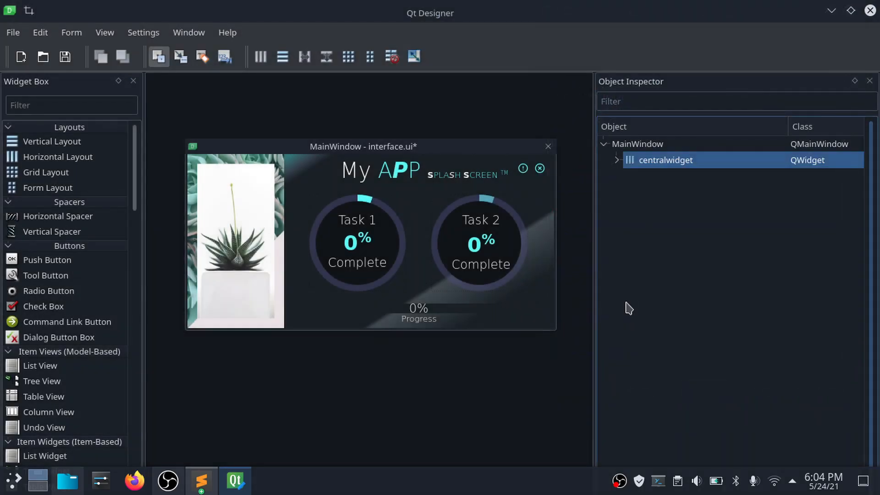
mouse_move(579, 227)
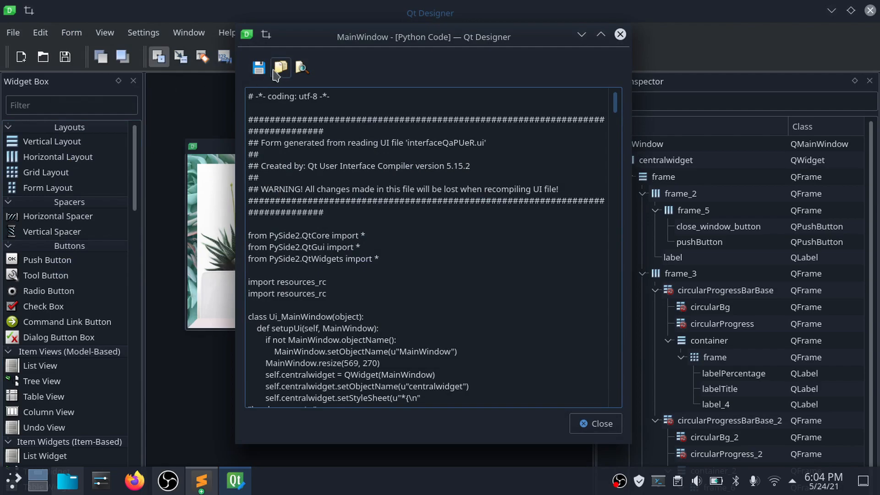
Save the form's generated Python code, replacing the existing ui_interface.py.
left_click(280, 67)
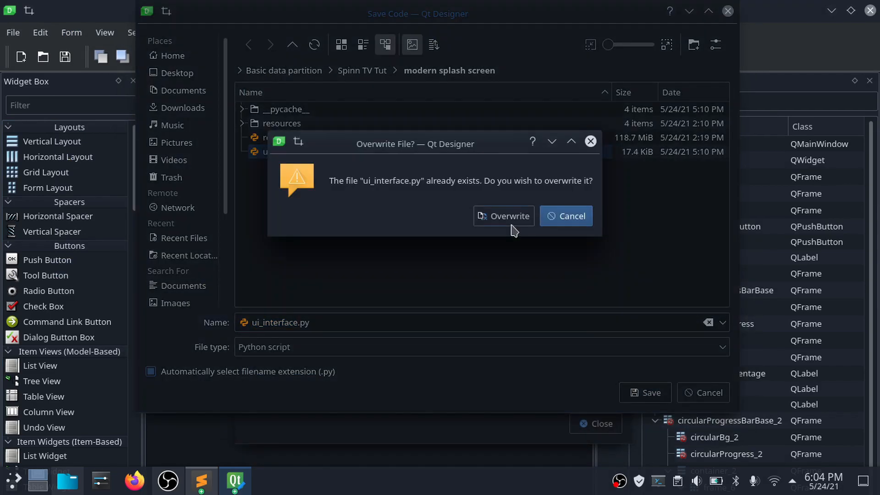
left_click(504, 215)
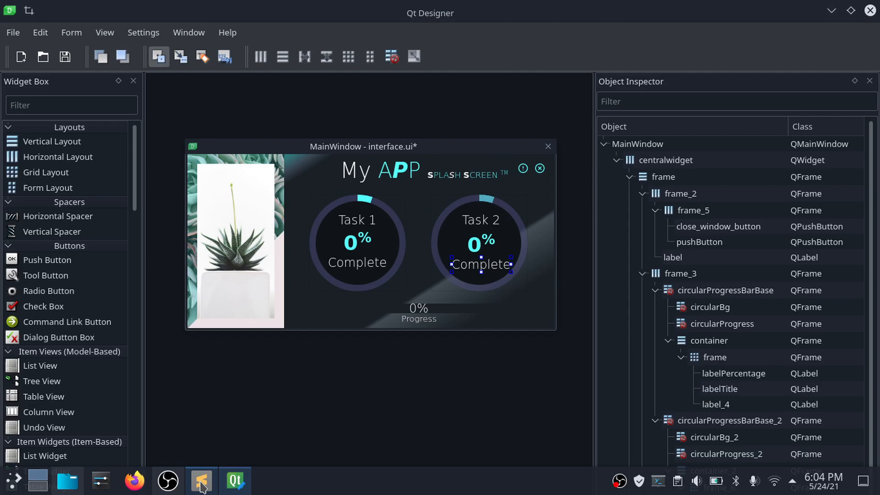
Switch to Sublime Text and run the splash app twice to see it restart at 0%.
left_click(200, 480)
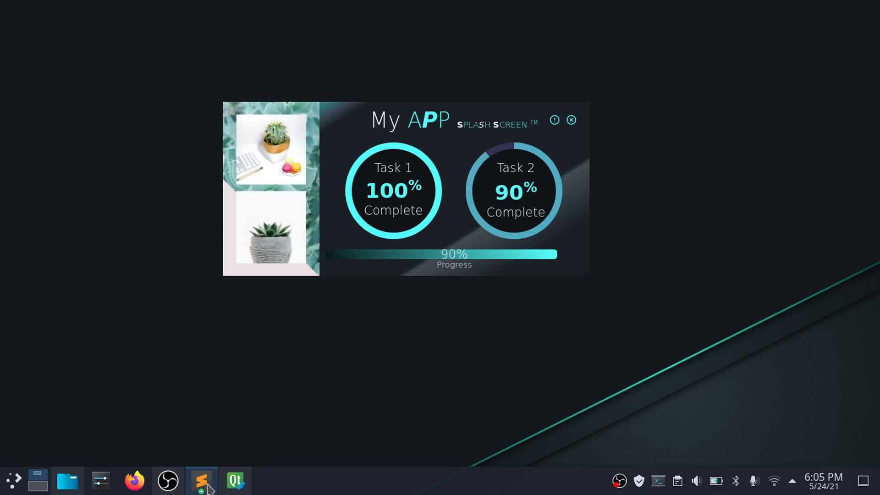
left_click(198, 482)
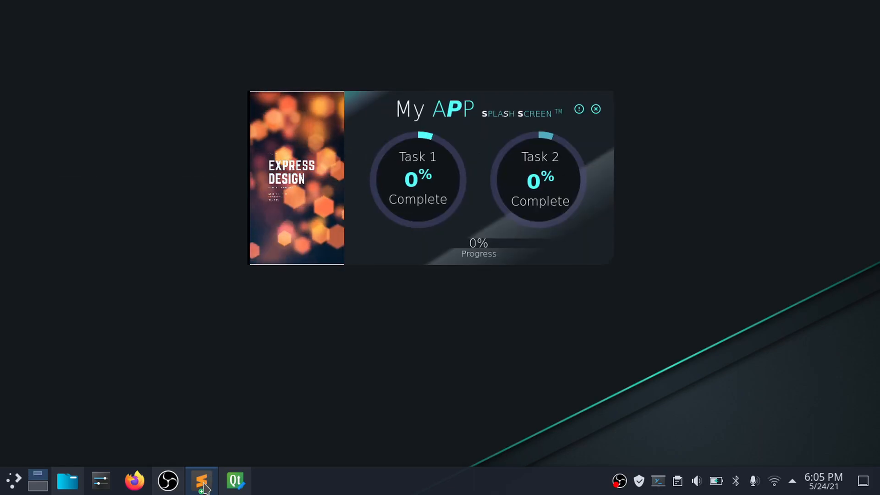
Scroll test.py to the media player code and select the playlist, player and video widget lines.
left_click(197, 491)
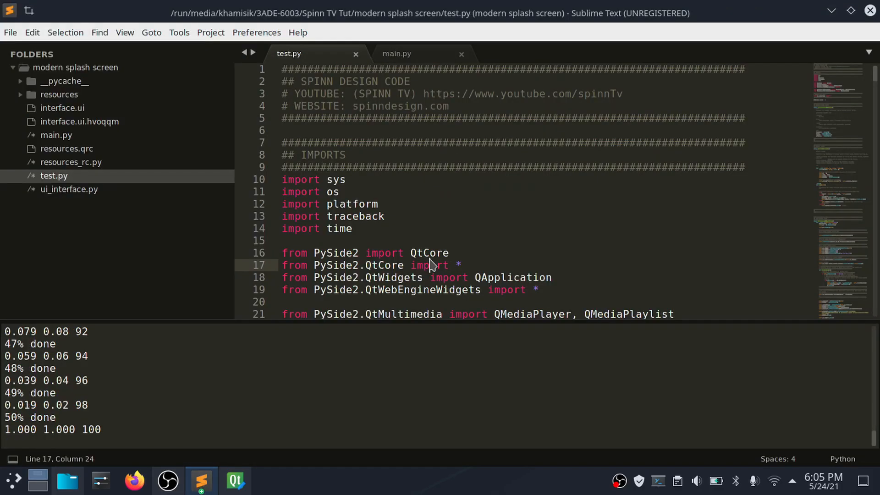
scroll("down", 3)
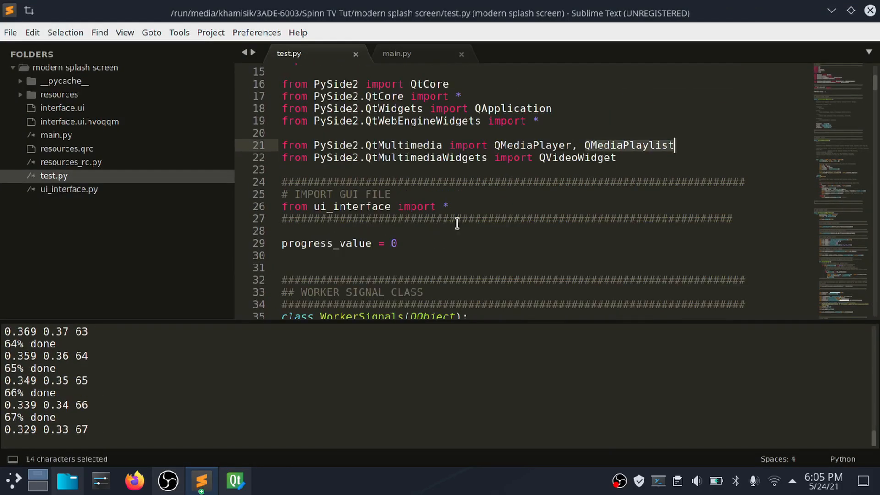
scroll("down", 3)
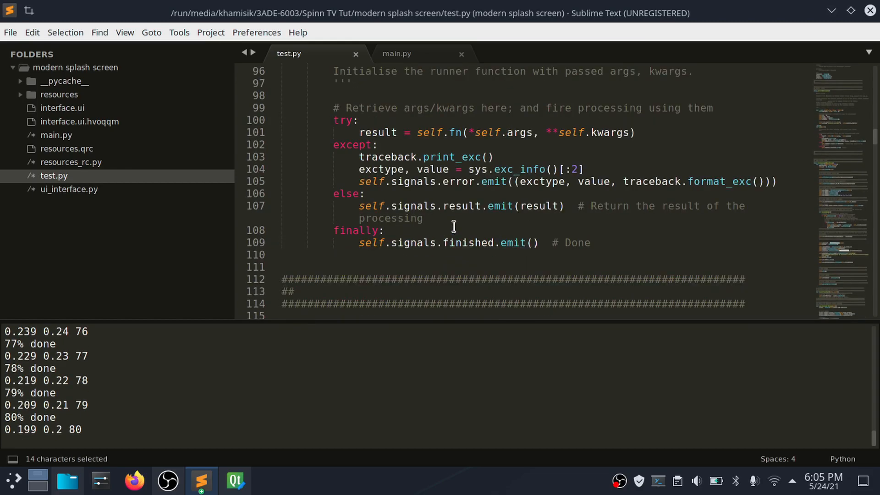
scroll("down", 3)
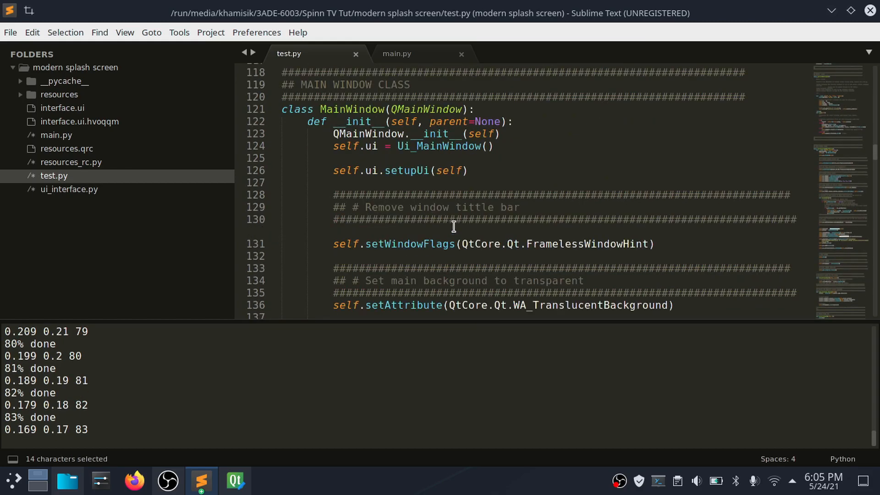
scroll("down", 3)
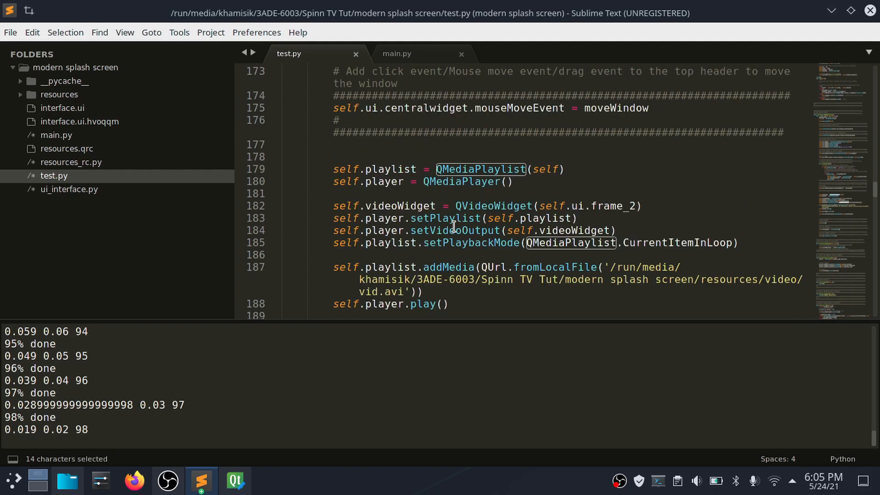
scroll("down", 3)
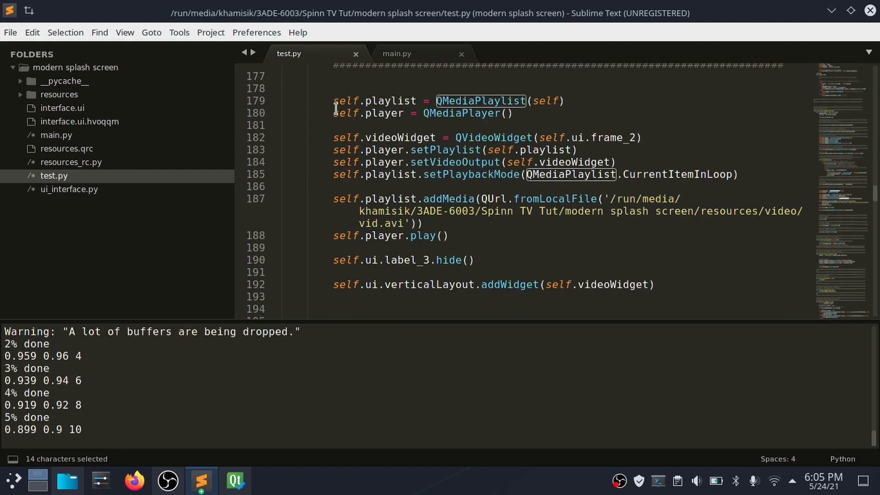
left_click_drag(333, 101, 741, 175)
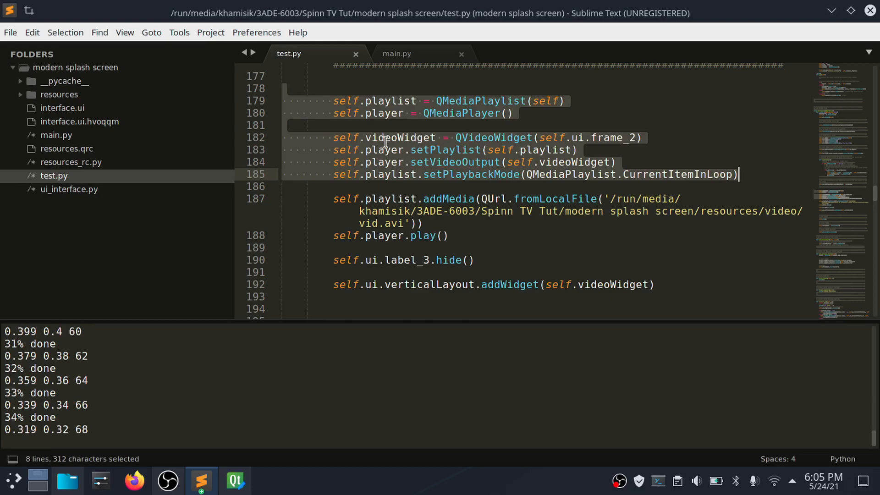
left_click(434, 222)
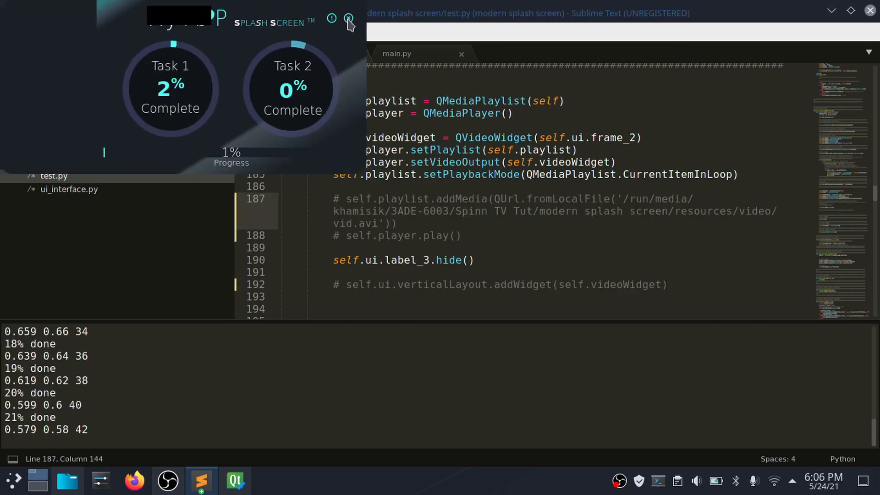
Close the running splash and toggle comments on the video playback lines with Ctrl+/.
left_click(347, 18)
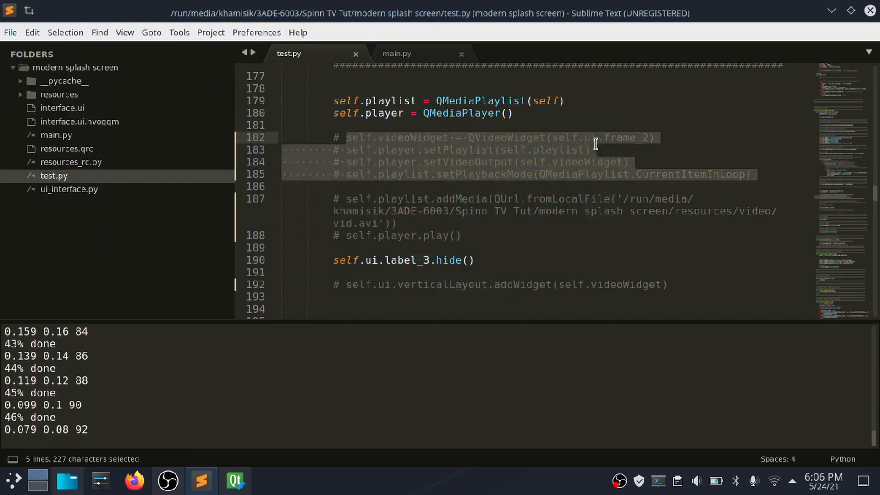
key("ctrl+/")
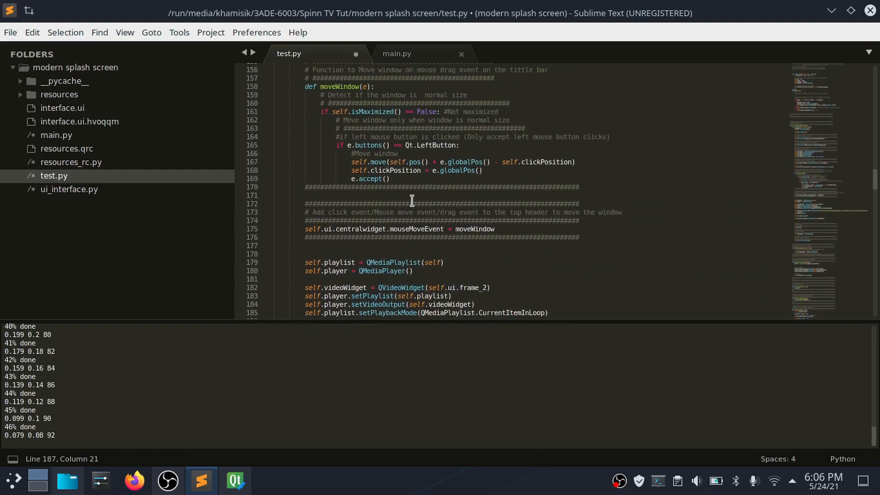
Review main.py's slide timer and play_slides fade code, then relaunch the splash screen.
left_click(396, 53)
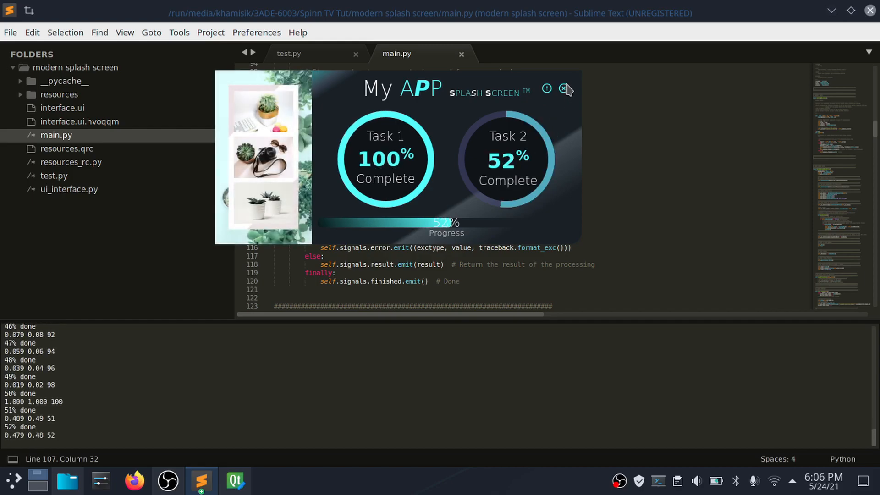
left_click(563, 89)
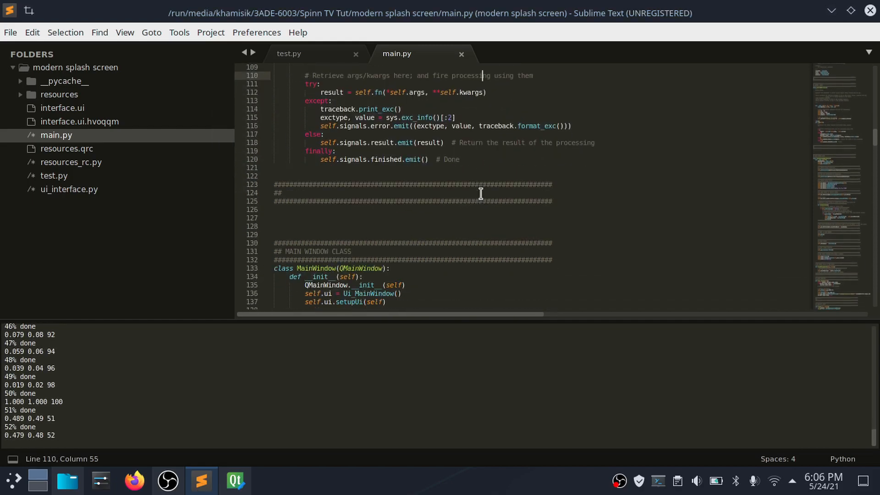
scroll("down", 3)
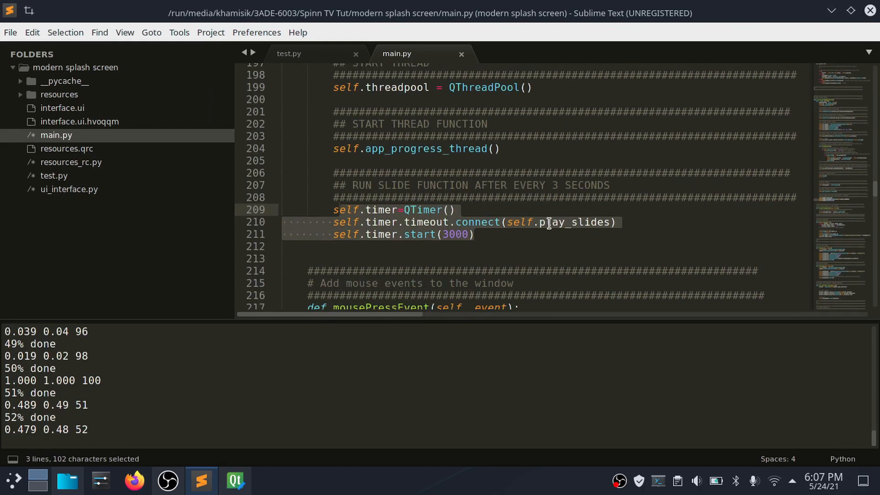
scroll("down", 3)
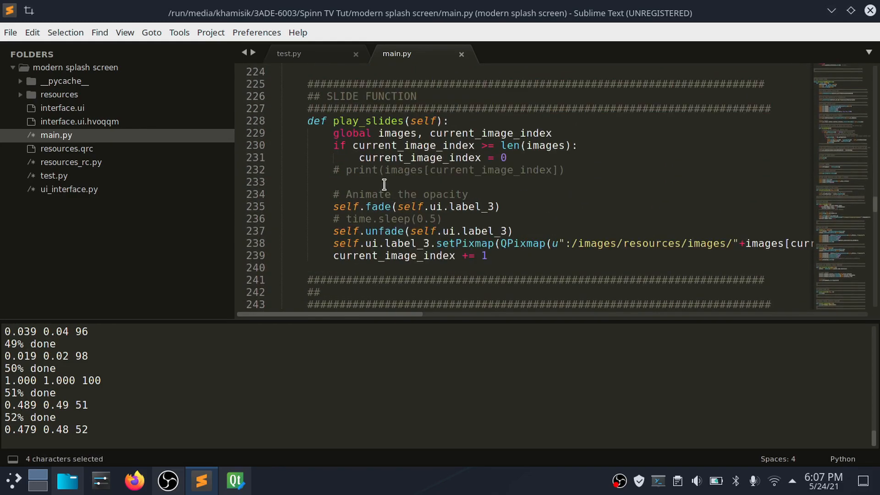
left_click(385, 207)
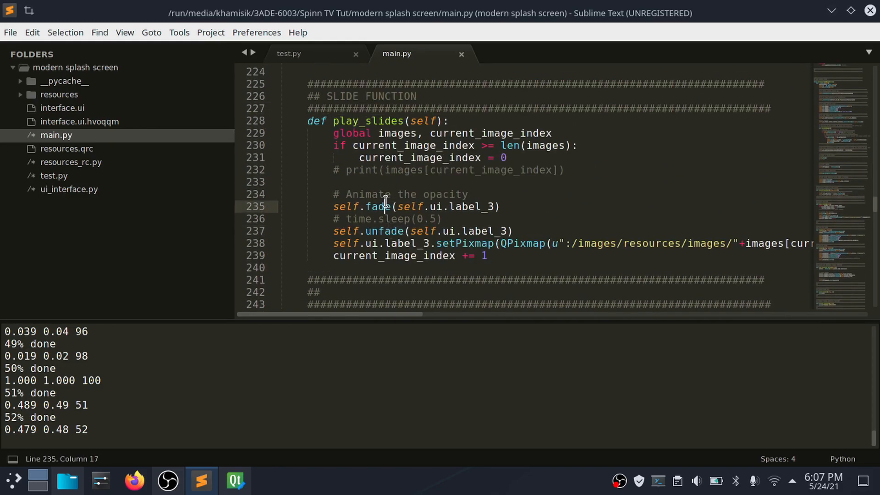
left_click(124, 33)
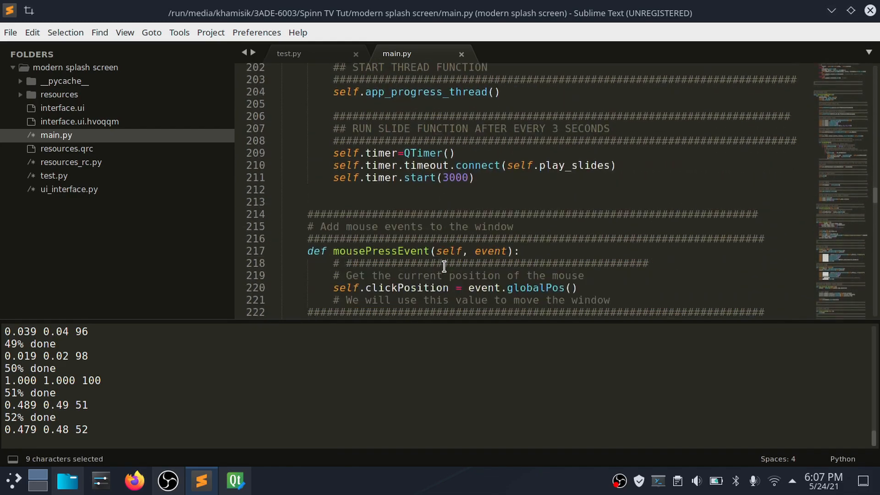
scroll("down", 3)
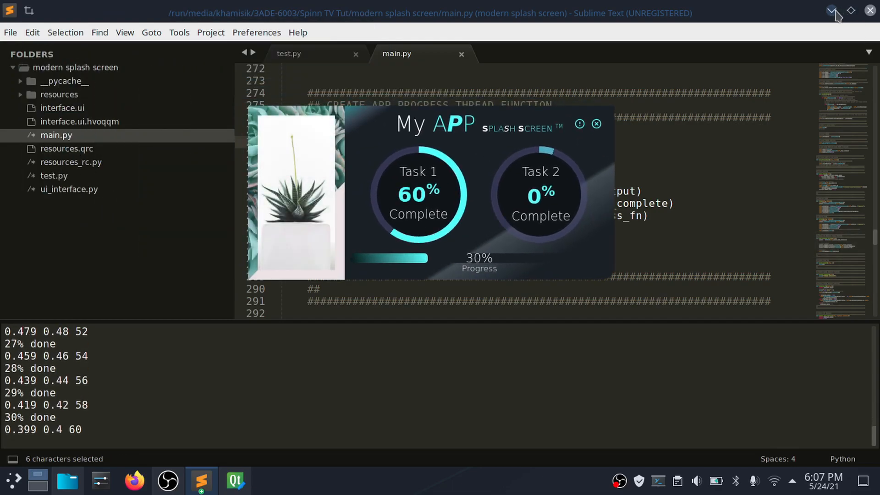
Minimize the editor and change the desktop wallpaper twice behind the running splash.
left_click(830, 10)
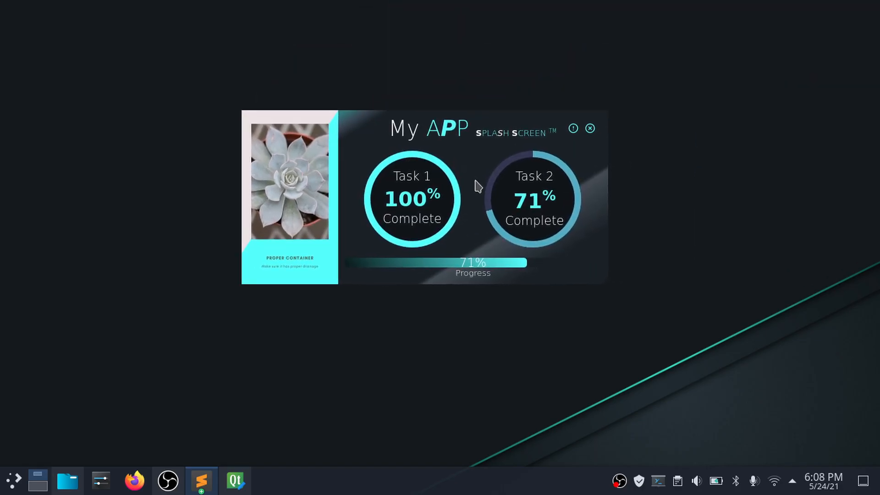
right_click(478, 186)
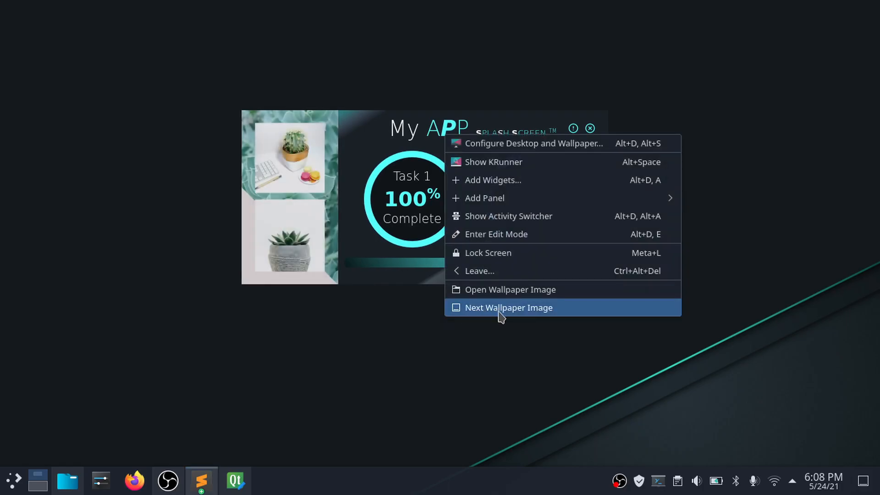
left_click(509, 308)
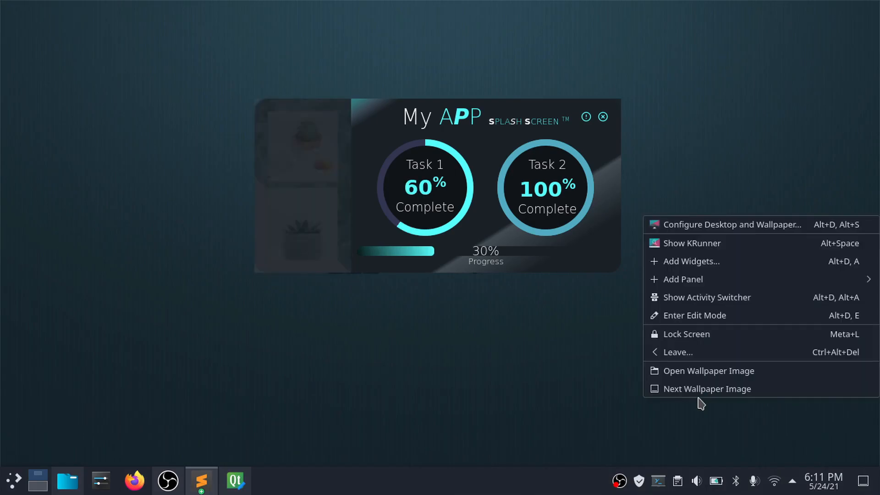
left_click(708, 389)
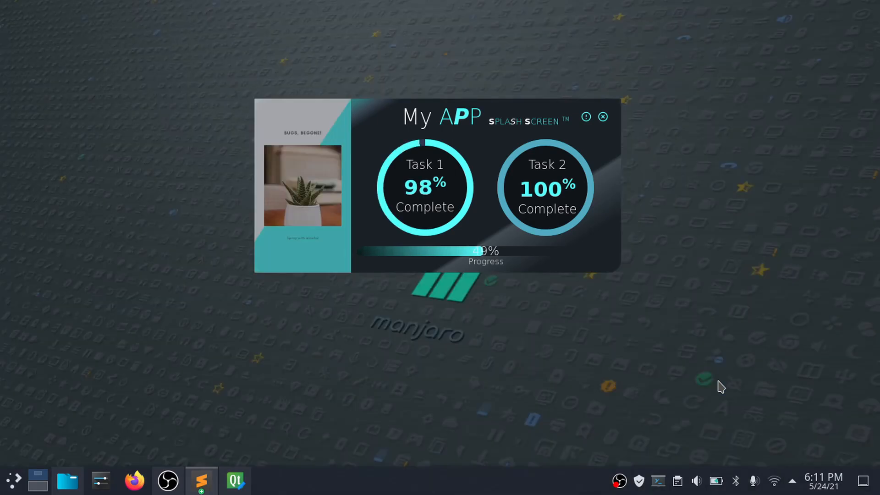